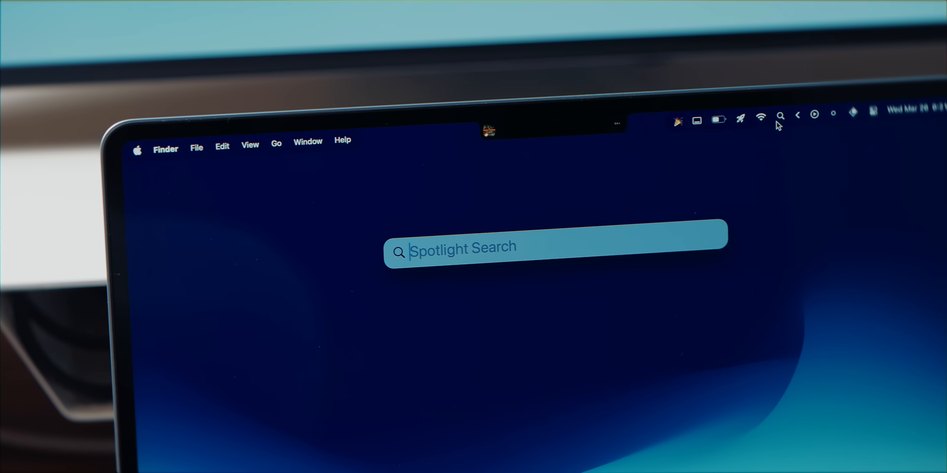
Launch System Settings through Spotlight to land on its General page.
type("system Settings")
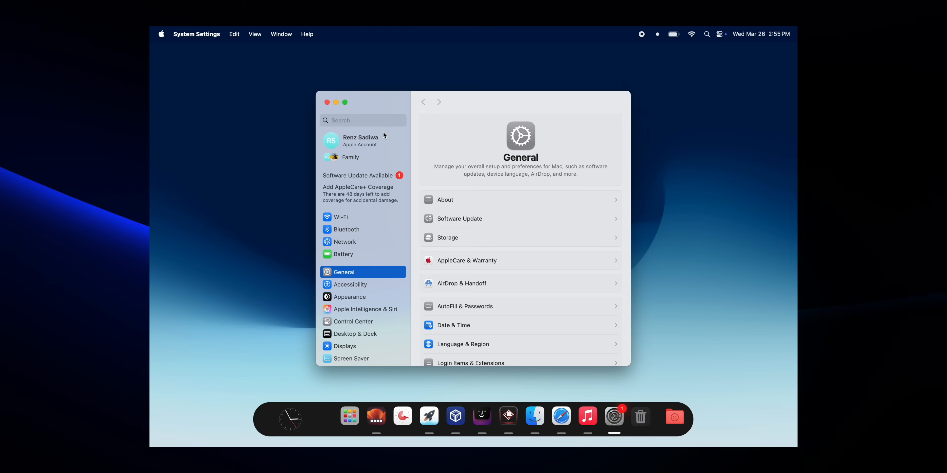
type("spotlight")
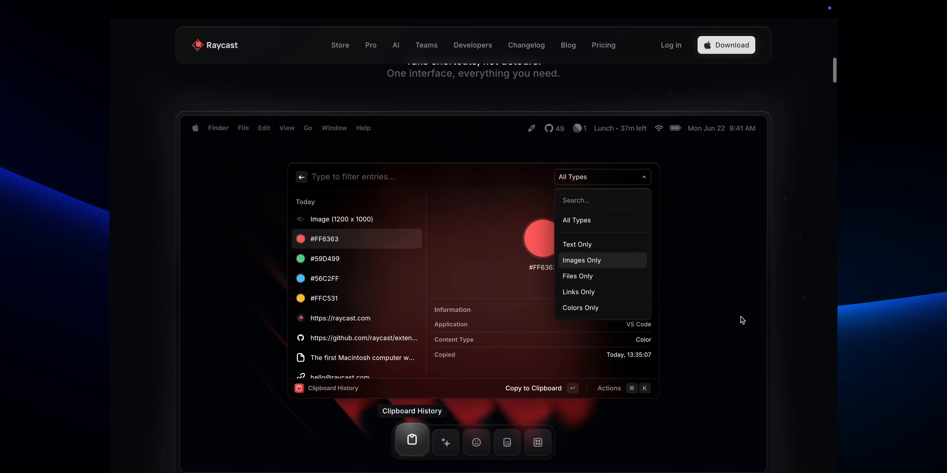
Bring up the Raycast launcher and enter 'Avengers doomsday' as the query.
left_click(581, 260)
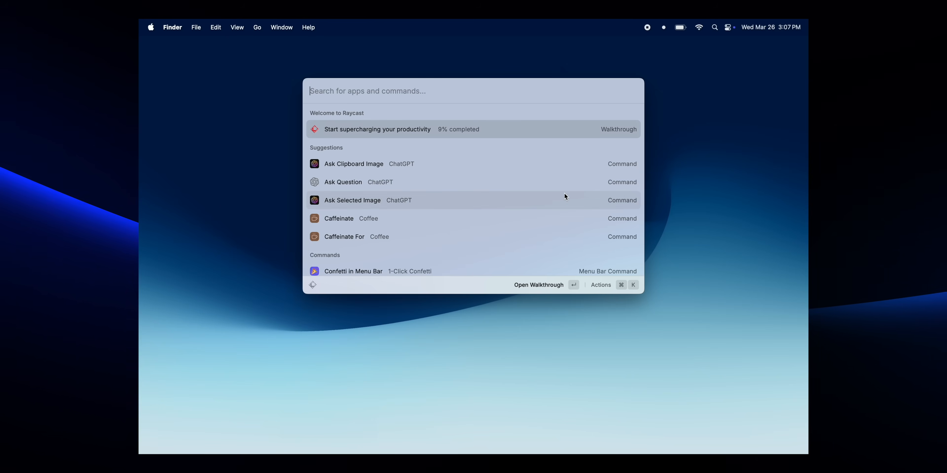
scroll("down", 3)
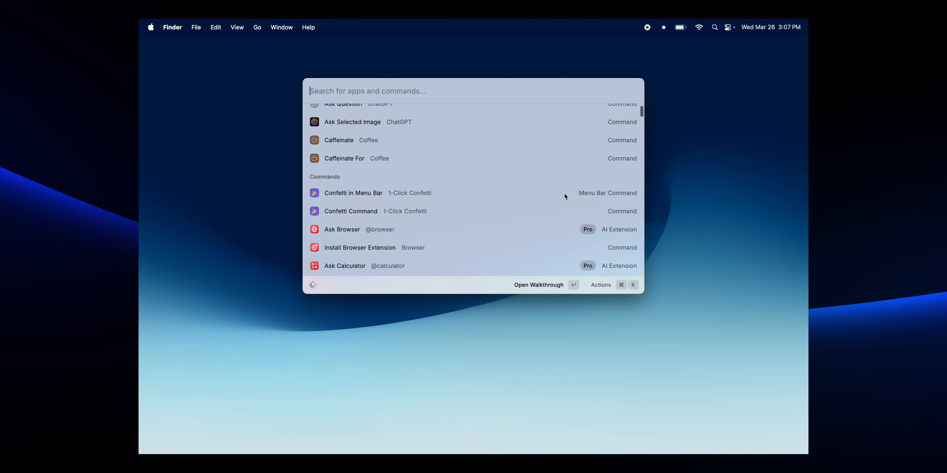
type("Avengers doomsday")
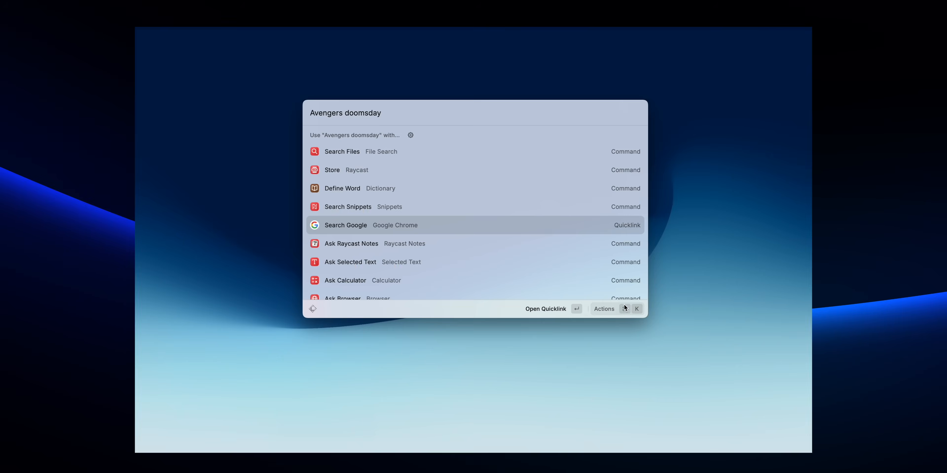
Search Google for 'Avengers doomsday' from Raycast's quicklink, landing on Chrome's results.
left_click(603, 309)
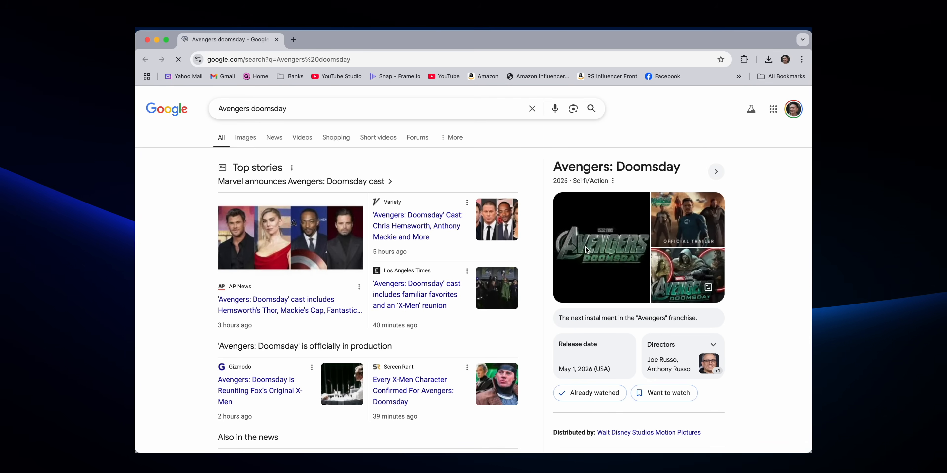
left_click(177, 59)
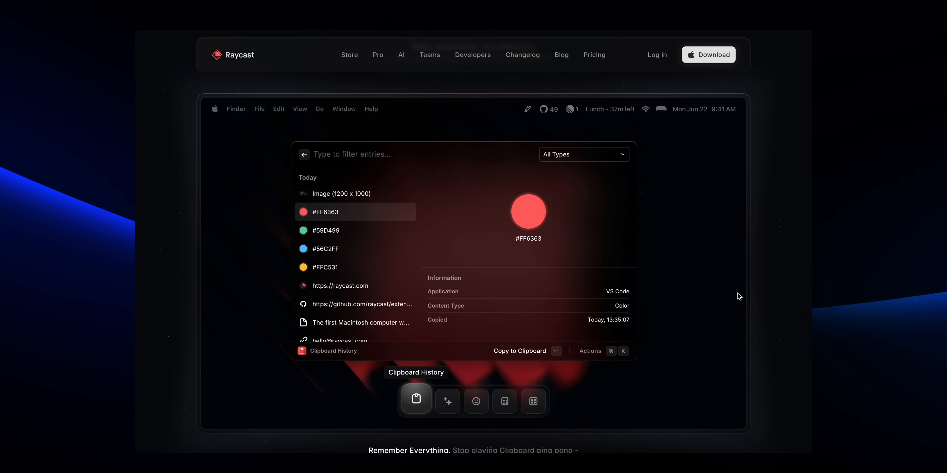
Scroll the Raycast vs Alfred page down to the Thriving Extensions Ecosystem section.
scroll("down", 3)
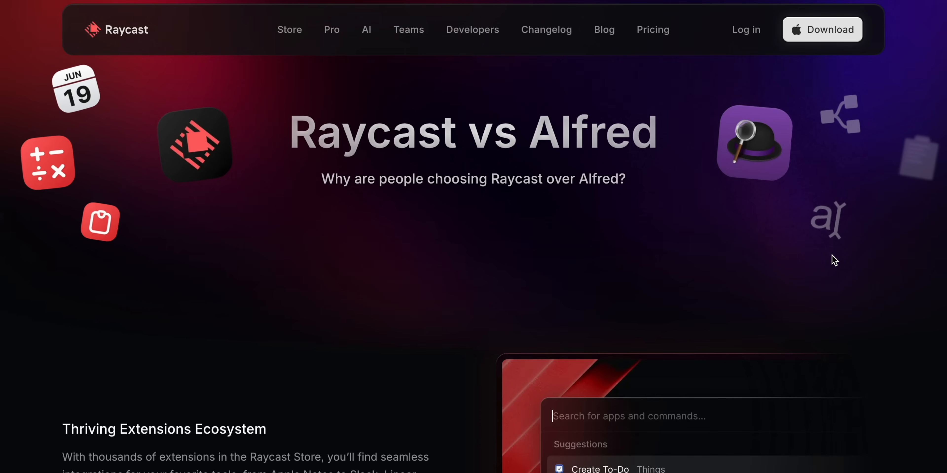
scroll("down", 3)
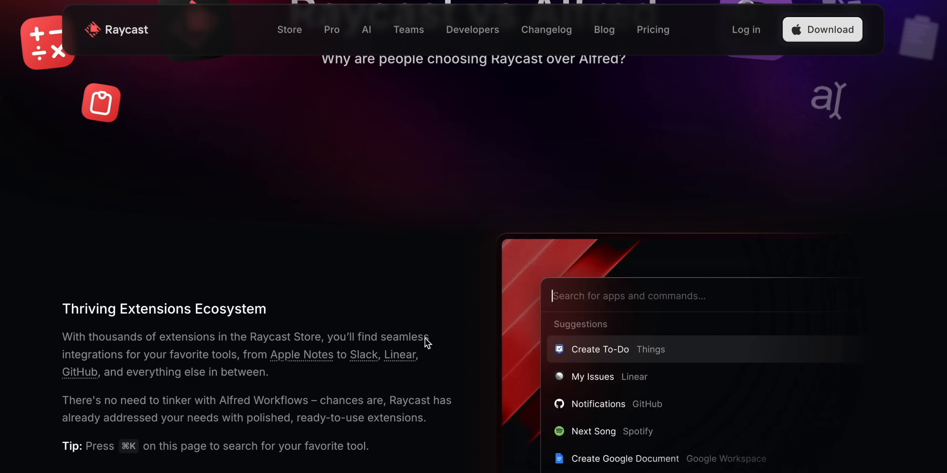
scroll("down", 3)
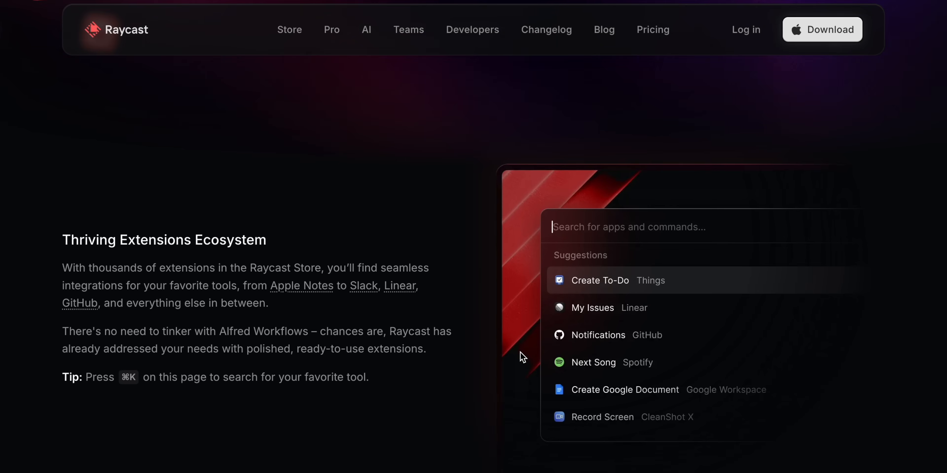
scroll("down", 3)
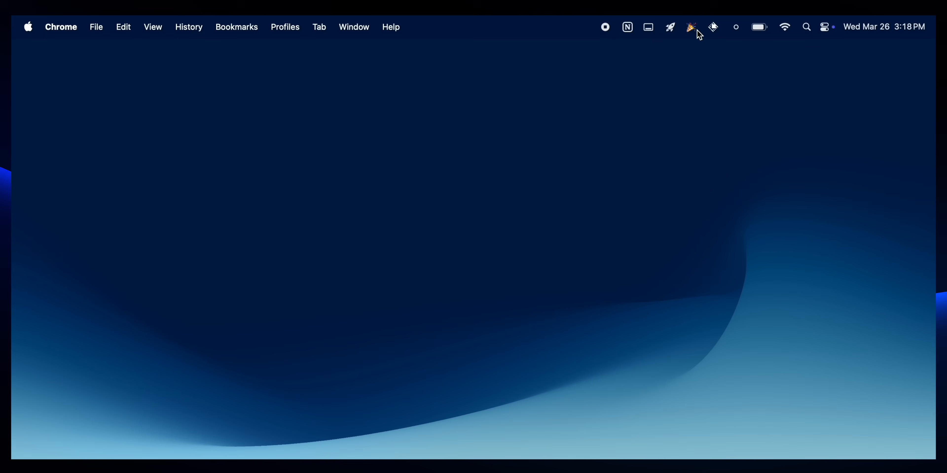
left_click(691, 27)
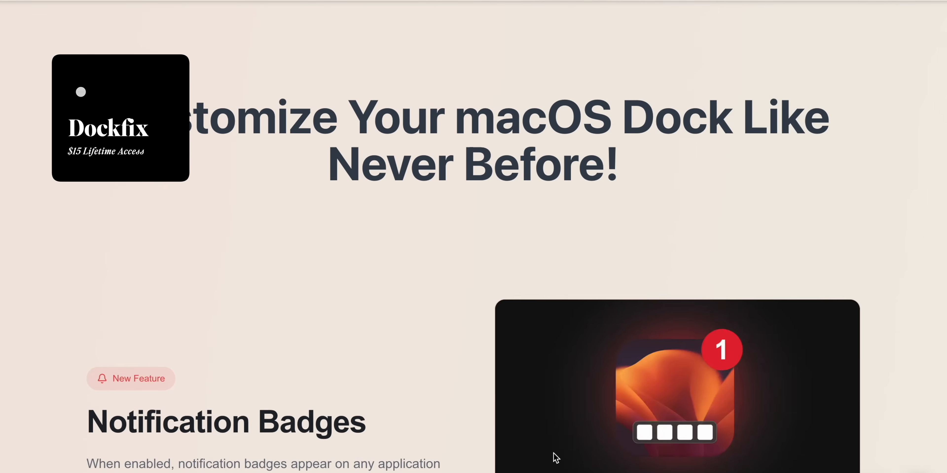
Scroll the DockFix homepage past Notification Badges and Really Customizable to Extra Features.
scroll("down", 3)
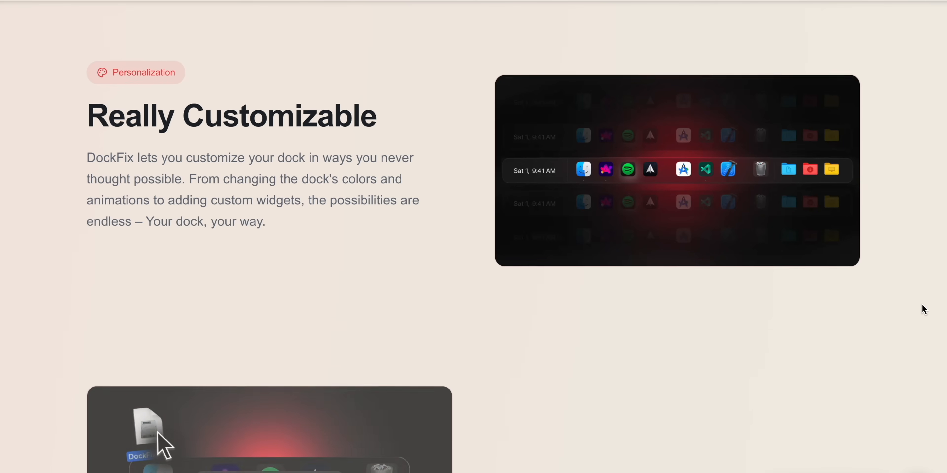
scroll("down", 3)
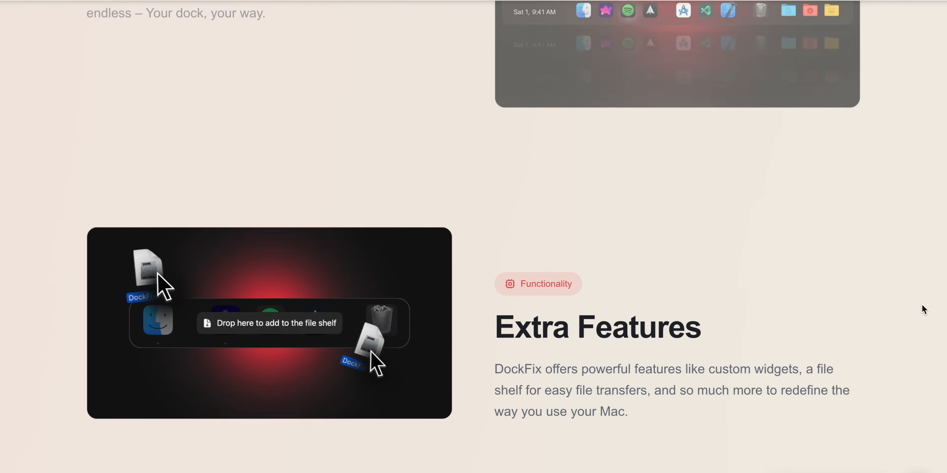
scroll("down", 3)
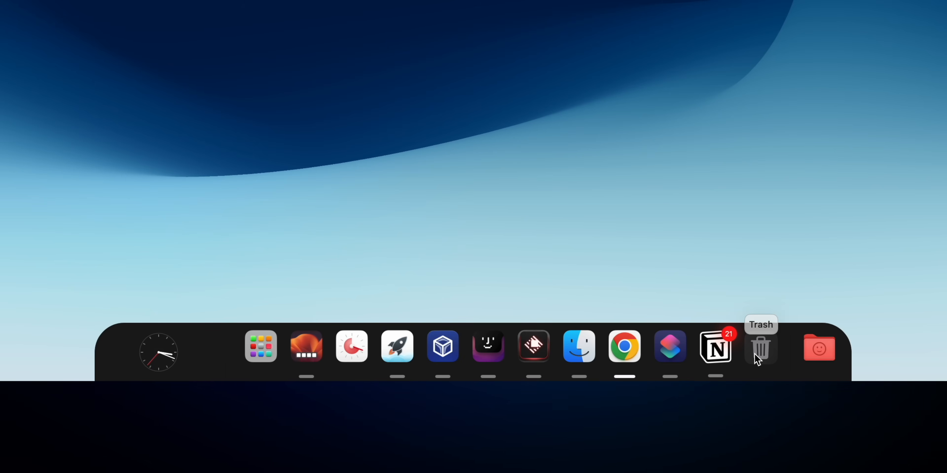
mouse_move(715, 361)
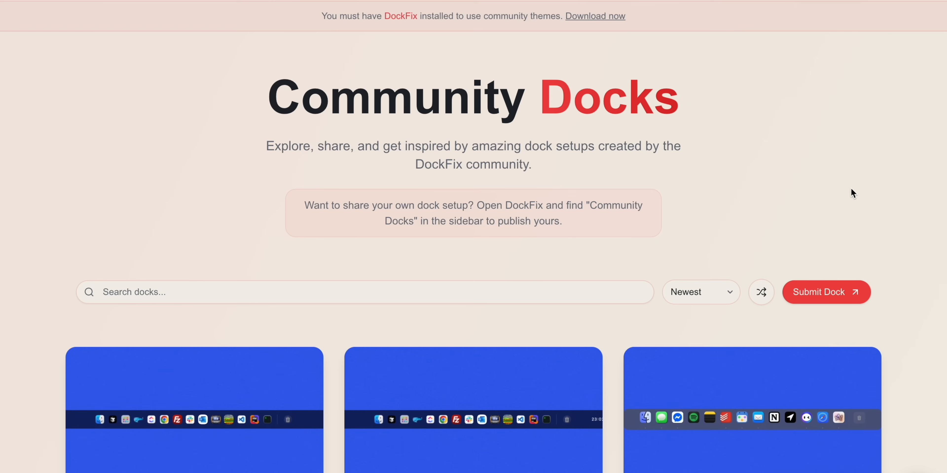
Scroll the Community Docks gallery down to the shared theme cards, including Dark Win11 Theme.
scroll("down", 3)
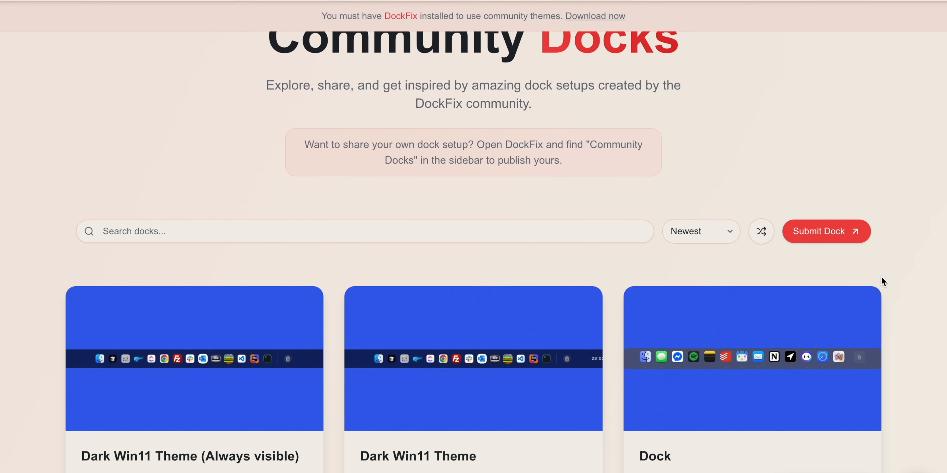
scroll("down", 3)
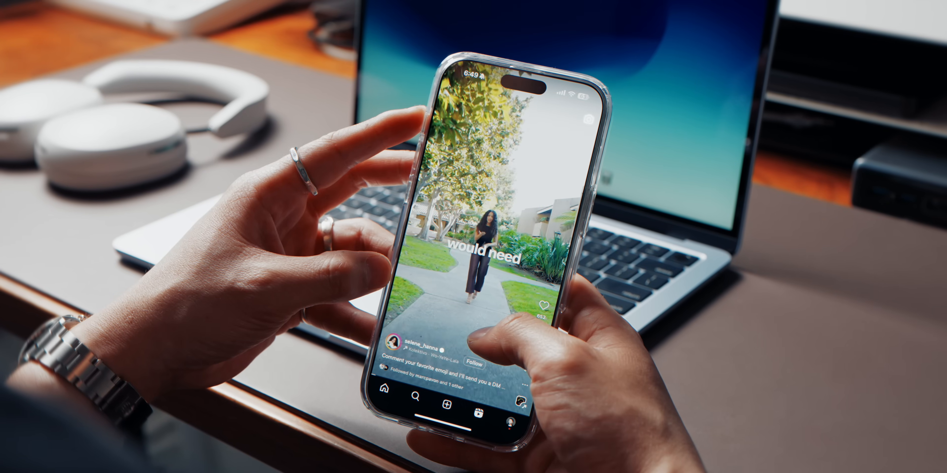
Move through Session's homepage from the 25-minute focus pitch to Review your progress.
scroll("up", 3)
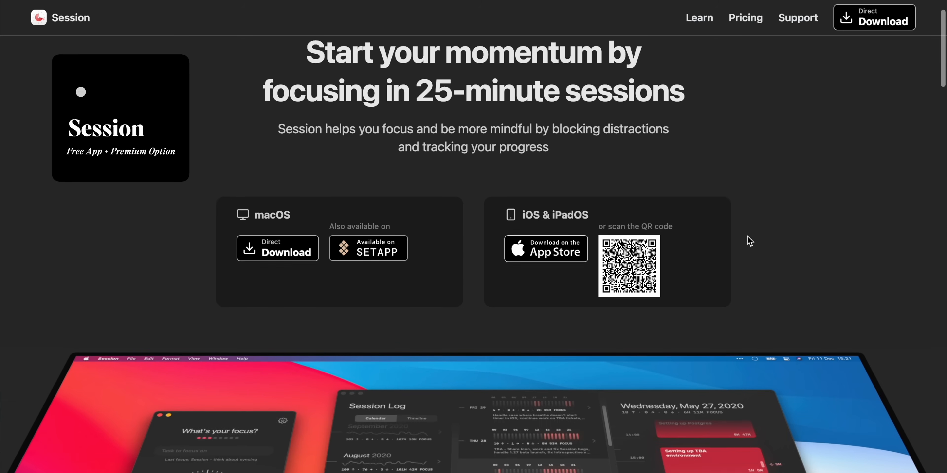
scroll("down", 3)
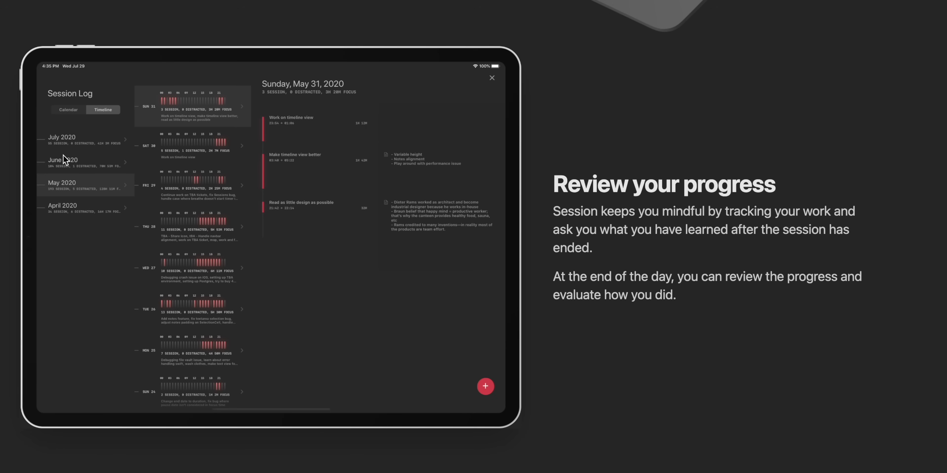
mouse_move(150, 241)
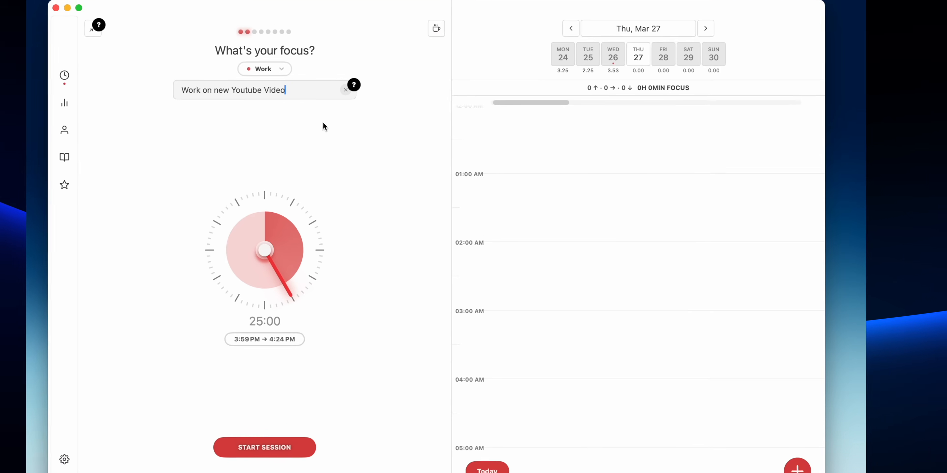
Start a Work session noting scripting and research, then dismiss the Session Pro offer.
left_click(263, 68)
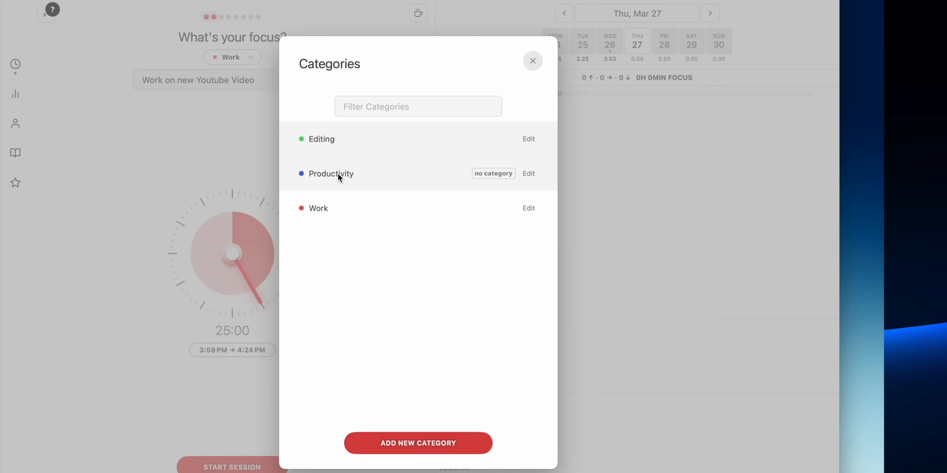
mouse_move(346, 142)
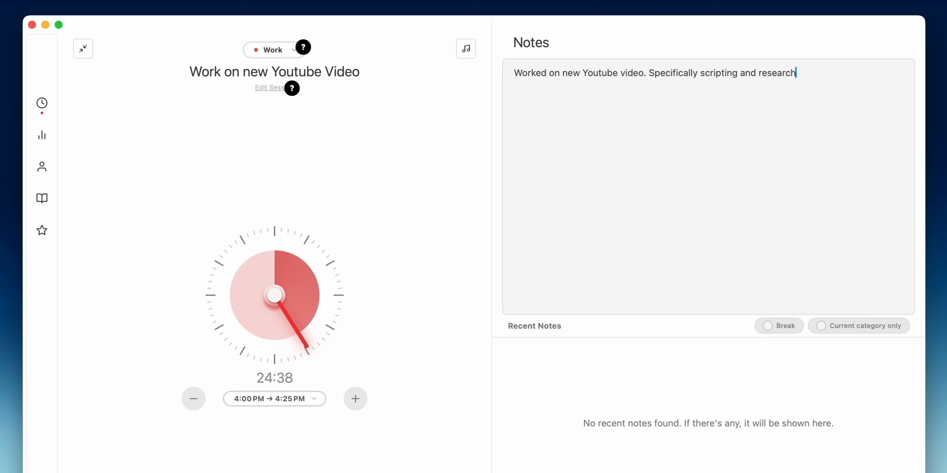
type("ing.")
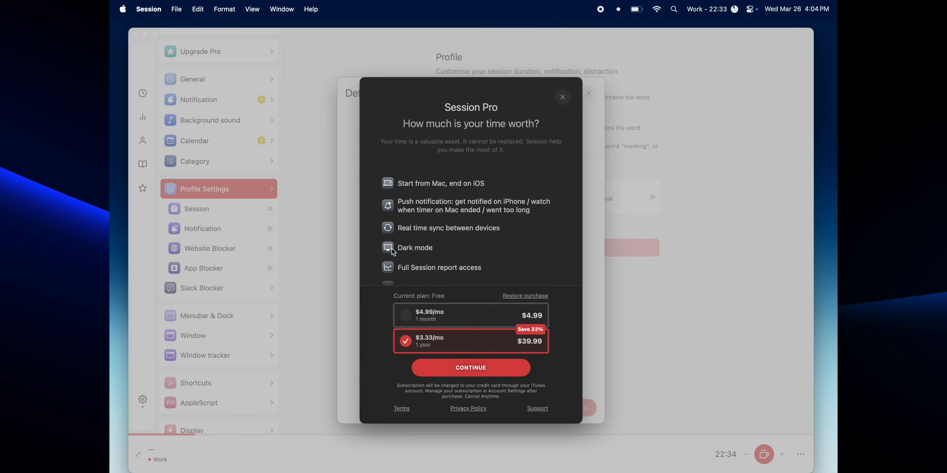
mouse_move(460, 213)
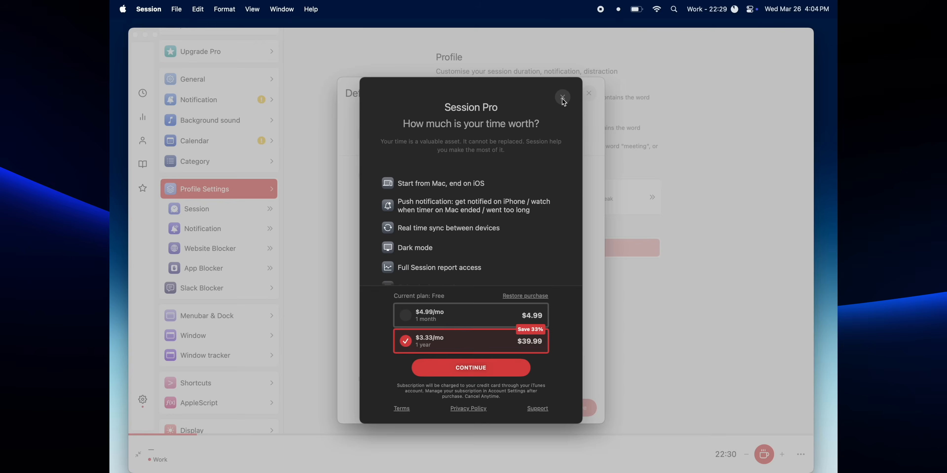
left_click(561, 98)
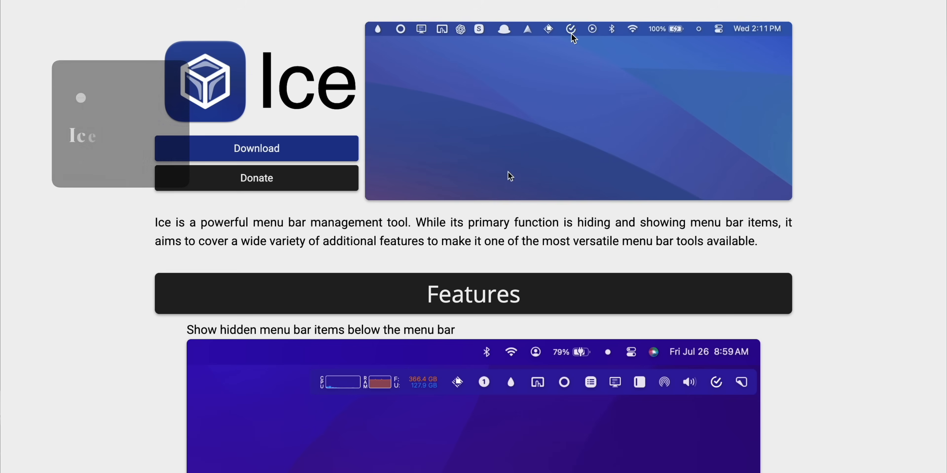
Scroll Ice's website from the download buttons down to its Features list.
scroll("down", 3)
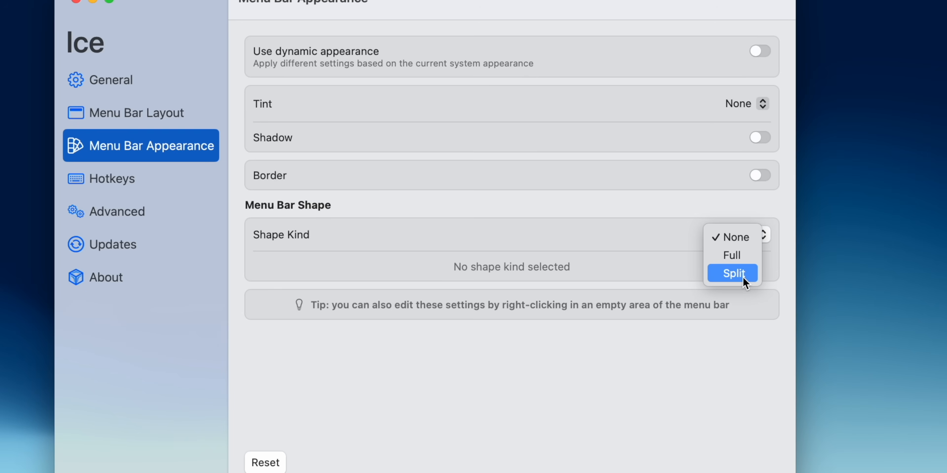
Set Ice's menu bar Shape Kind to Split in Menu Bar Appearance.
left_click(731, 272)
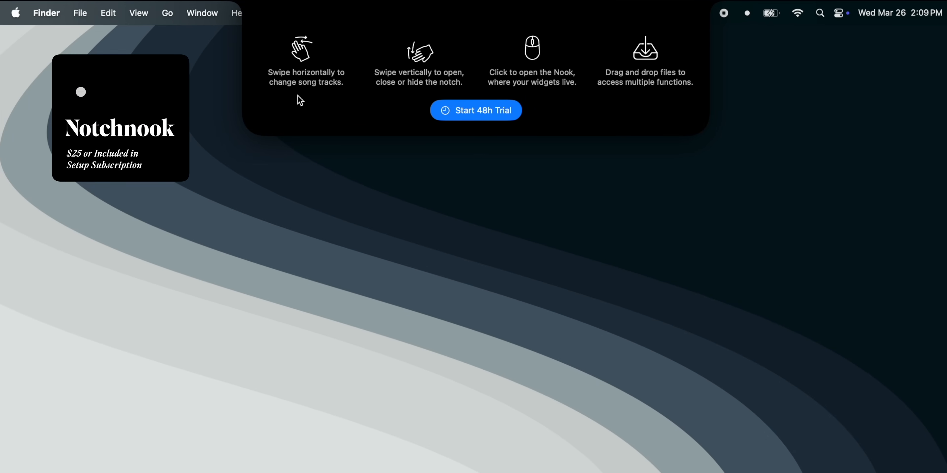
mouse_move(436, 97)
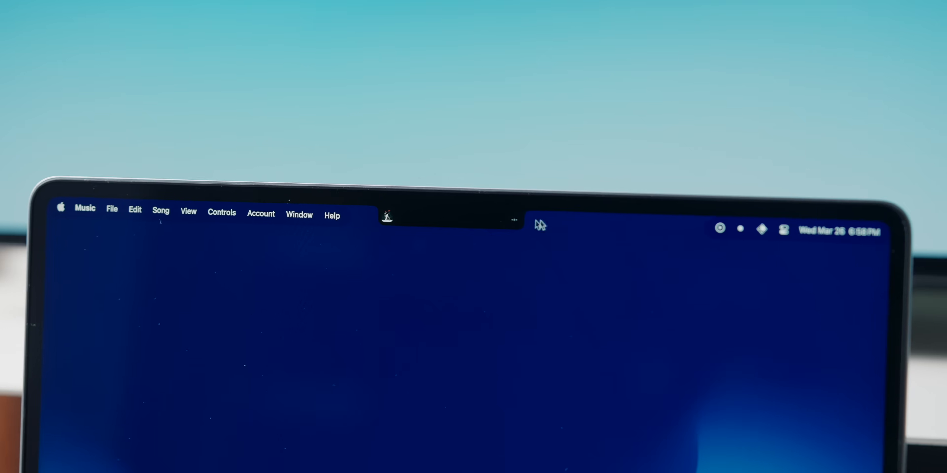
Expand the Nook from the notch to reveal the now-playing song and this week's calendar.
left_click(387, 216)
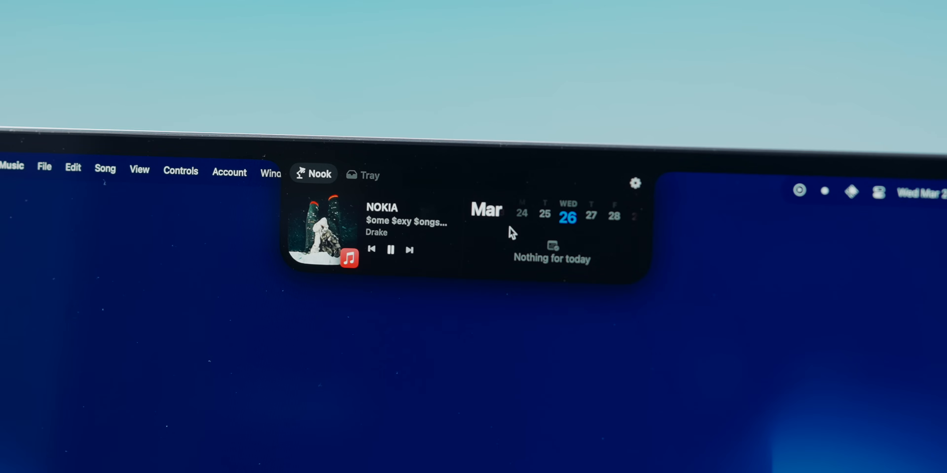
left_click(409, 249)
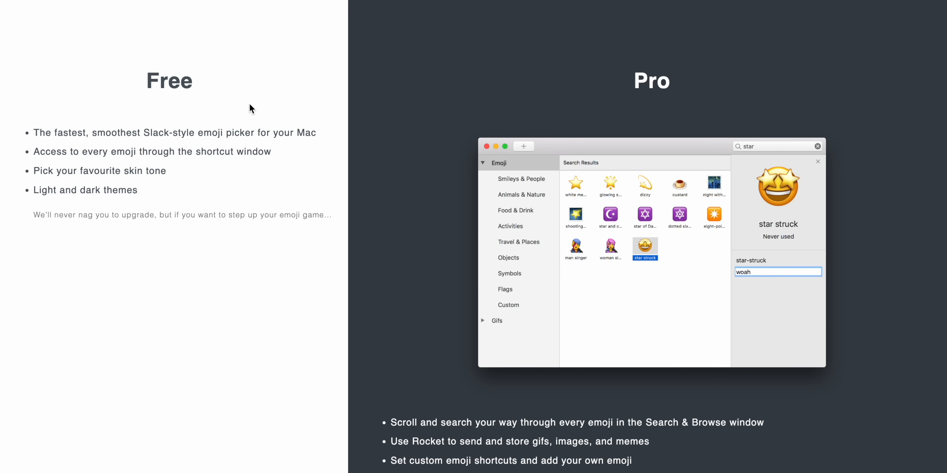
In a note, summon Rocket's emoji suggestions by writing an emoji name like 'camera'.
scroll("down", 3)
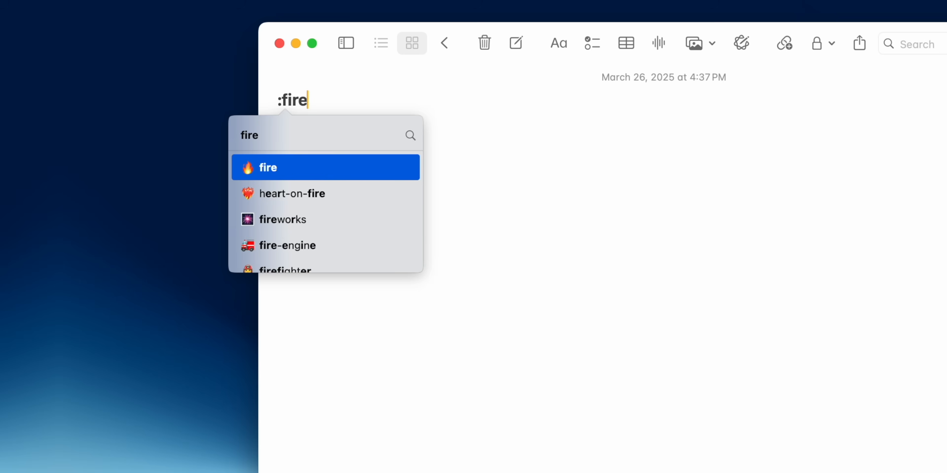
type("camera")
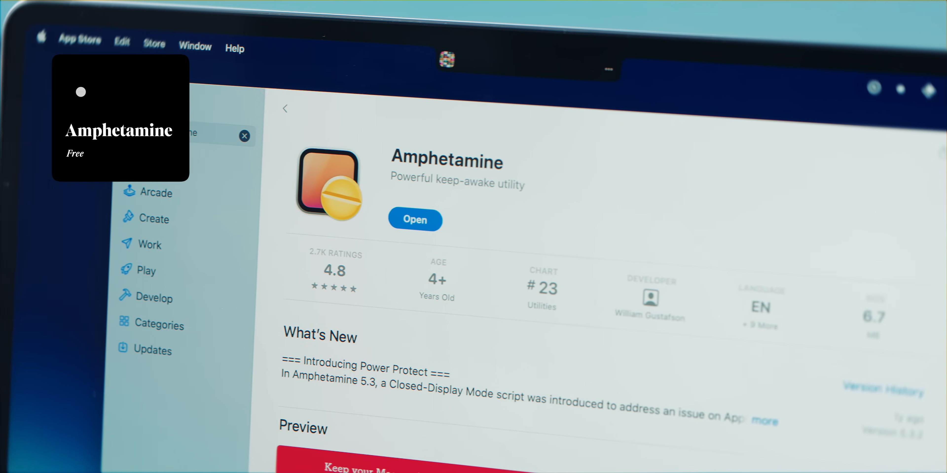
Show Amphetamine's menu bar keep-awake options, then its App Store preview images.
left_click(460, 172)
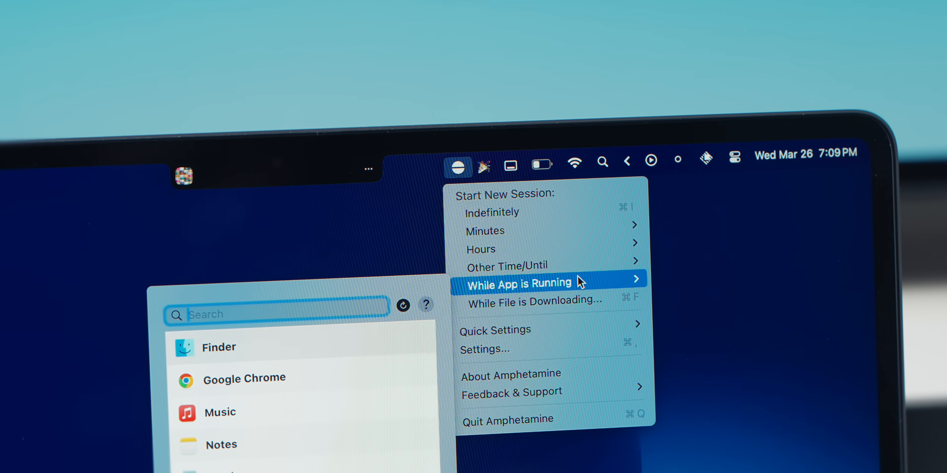
mouse_move(296, 414)
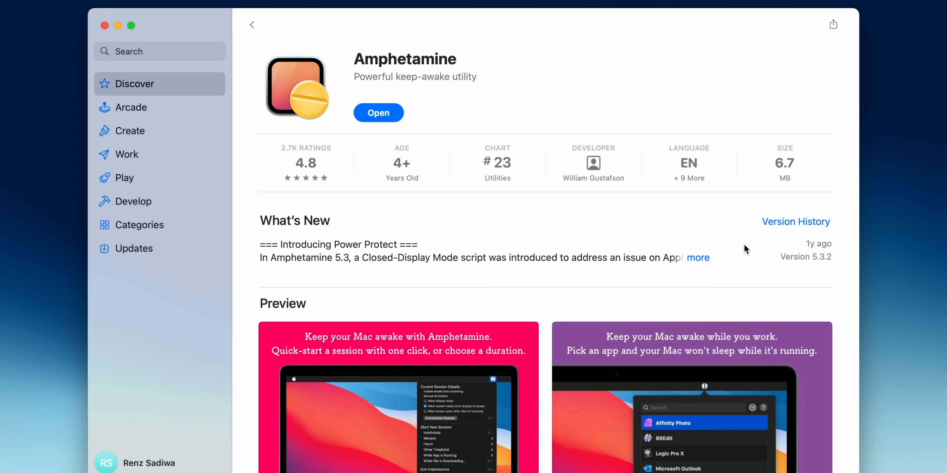
scroll("down", 3)
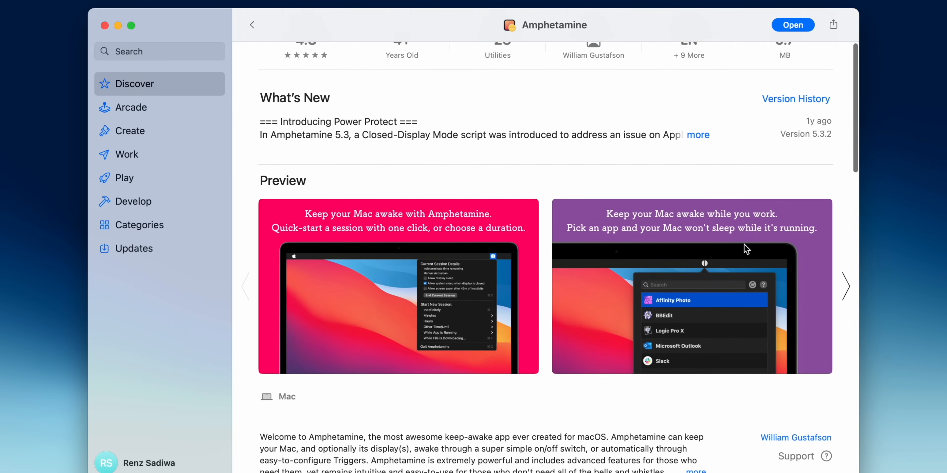